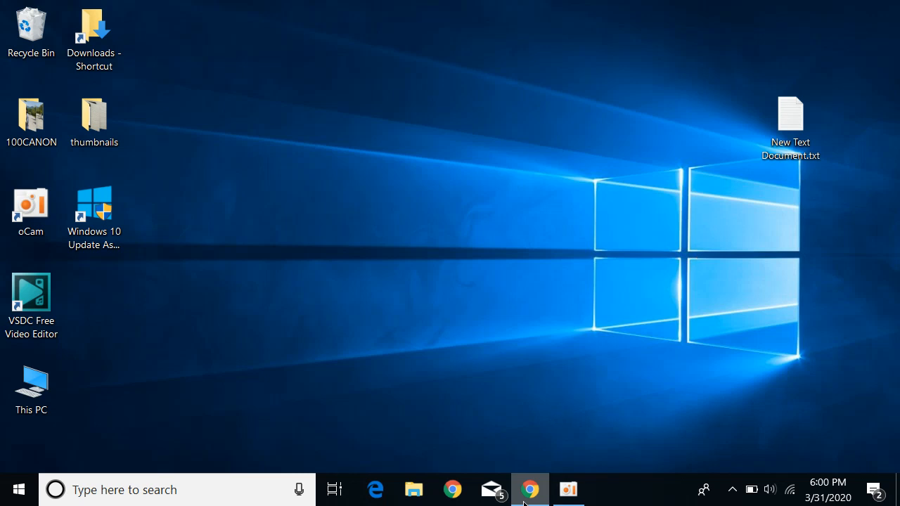
# Bring the Chrome window with the 'How to Turn ON Dark Mode on Facebook Web' slide forward
pyautogui.click(529, 489)
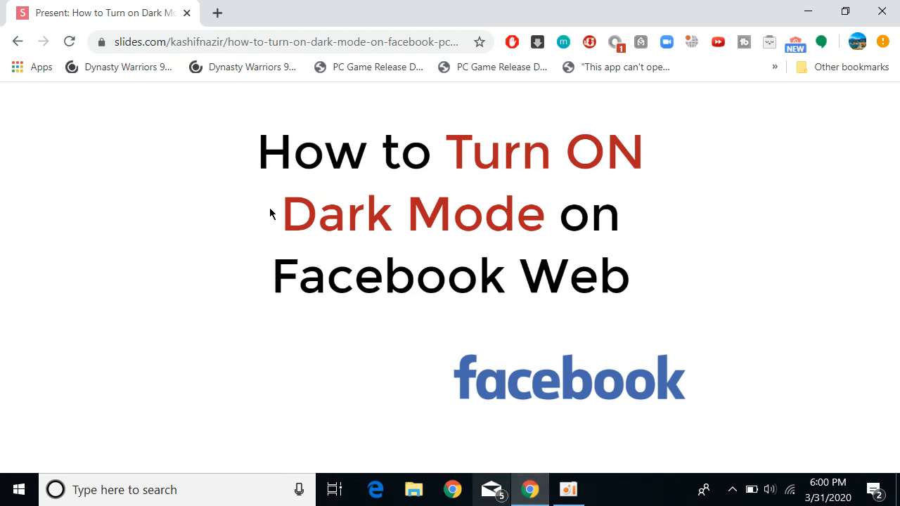
pyautogui.moveTo(490, 489)
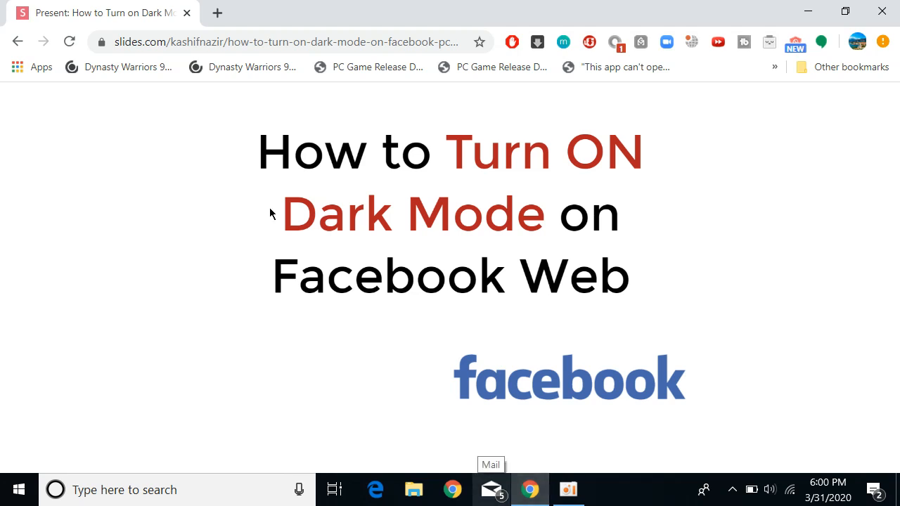
pyautogui.moveTo(264, 164)
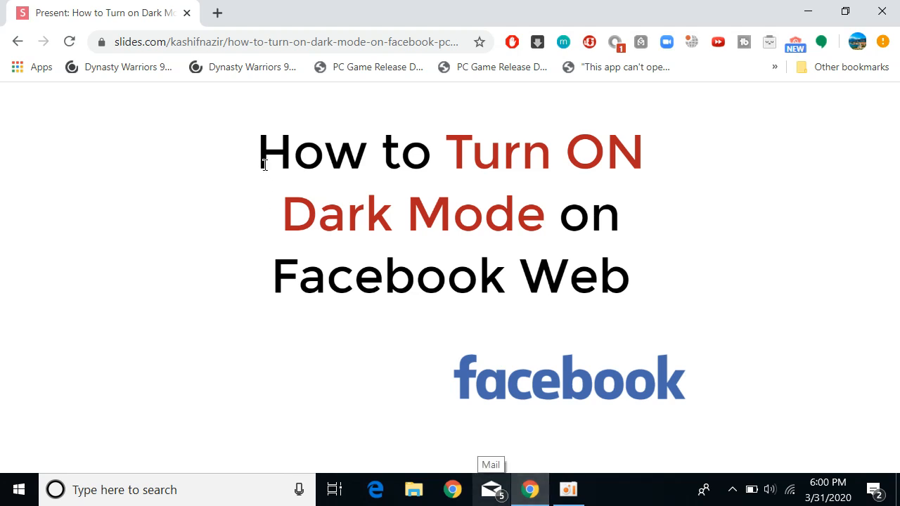
pyautogui.moveTo(503, 320)
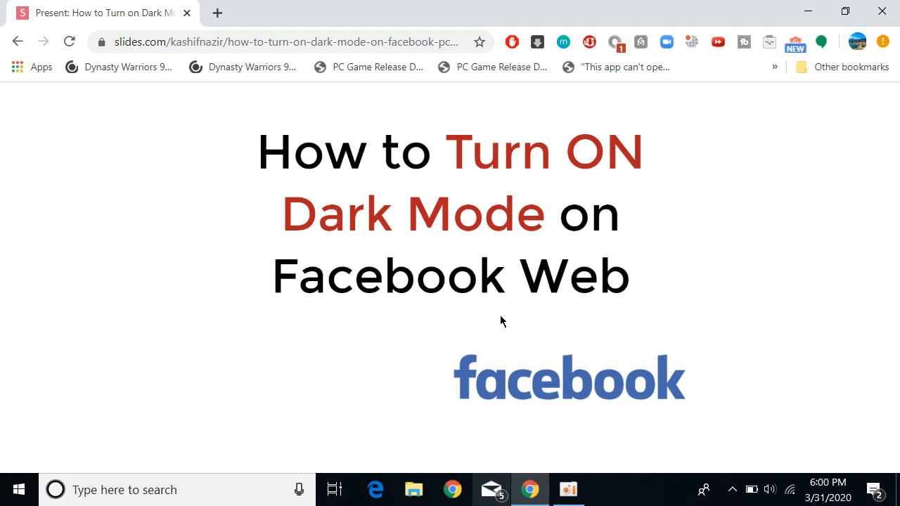
pyautogui.moveTo(307, 105)
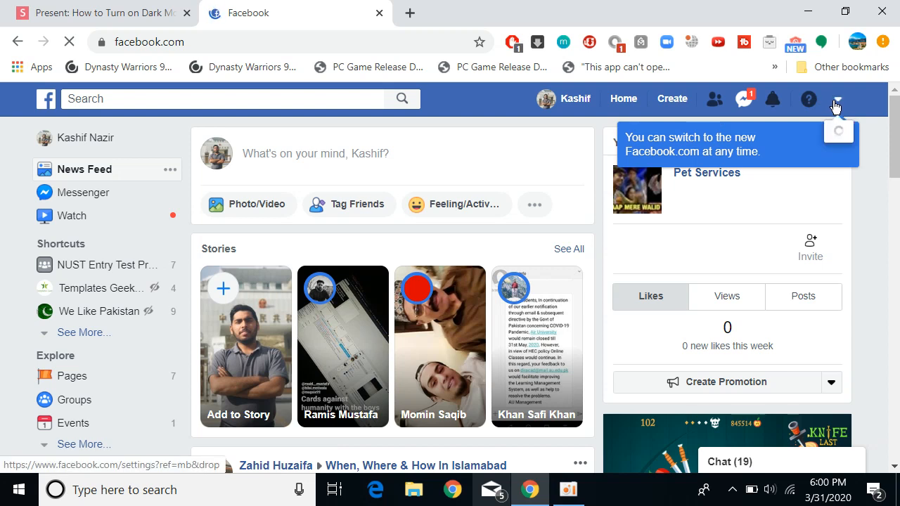
# Open the classic Facebook account dropdown showing the 'Switch to New Facebook' option
pyautogui.click(837, 99)
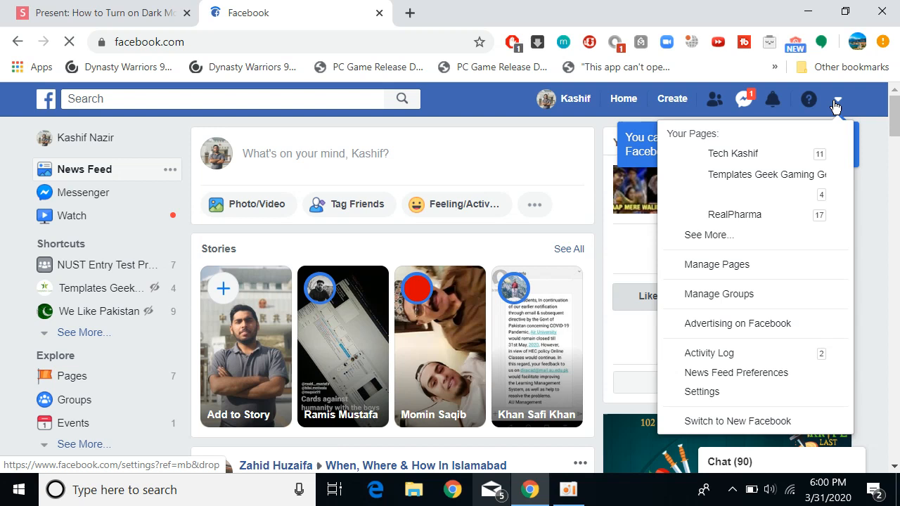
pyautogui.moveTo(723, 395)
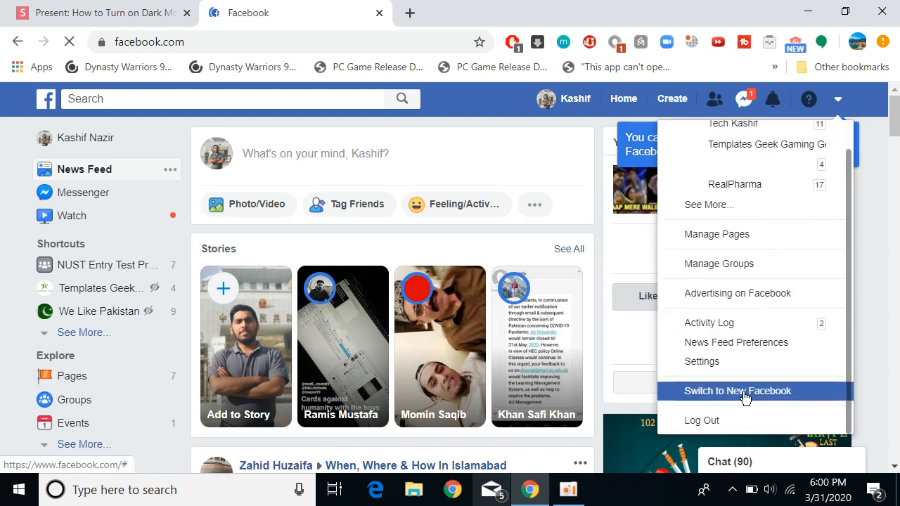
# Choose 'Switch to New Facebook' from the account dropdown
pyautogui.click(737, 391)
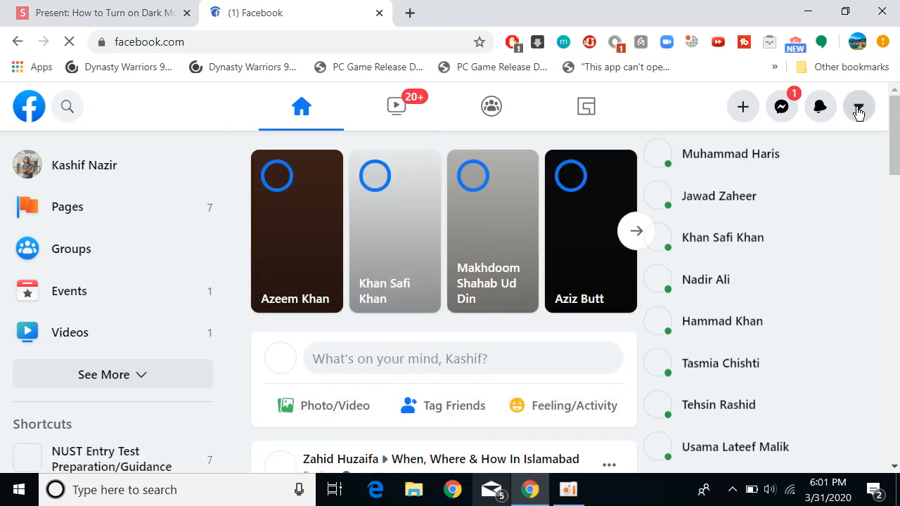
pyautogui.moveTo(858, 107)
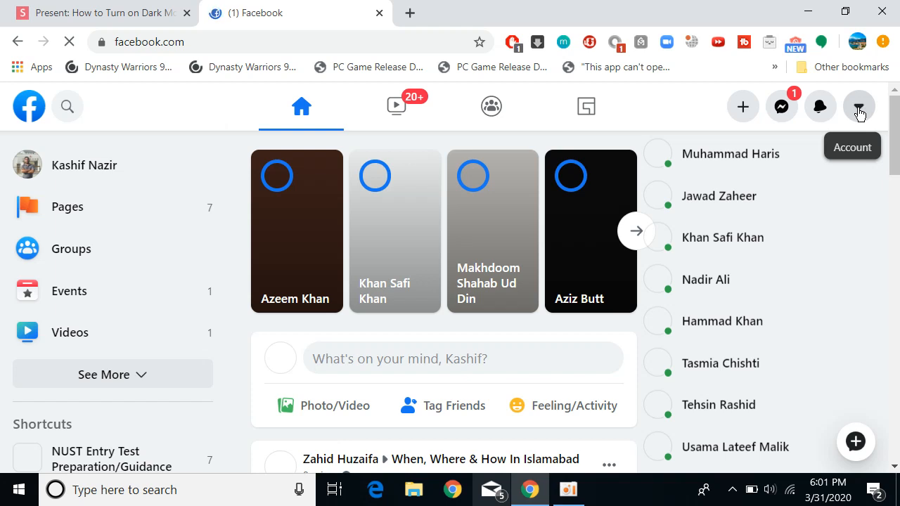
# Switch the Dark Mode toggle on from the account menu
pyautogui.click(859, 106)
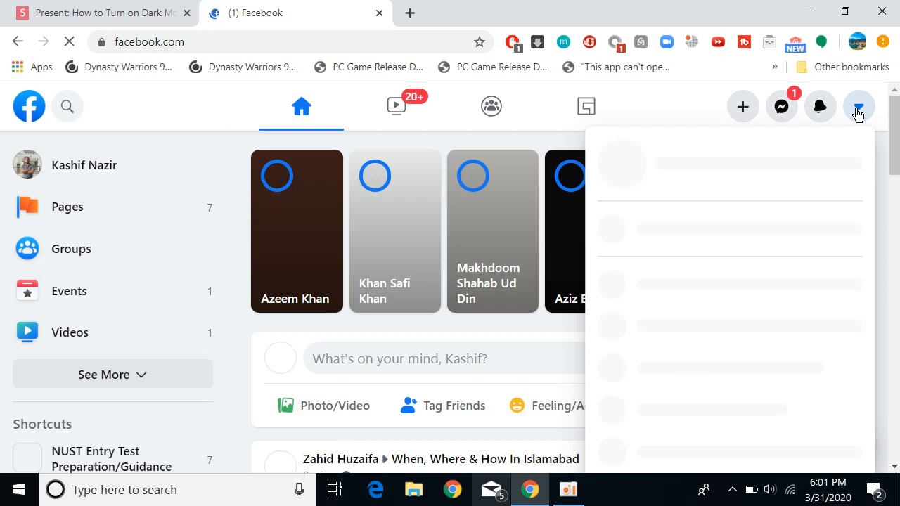
pyautogui.click(857, 106)
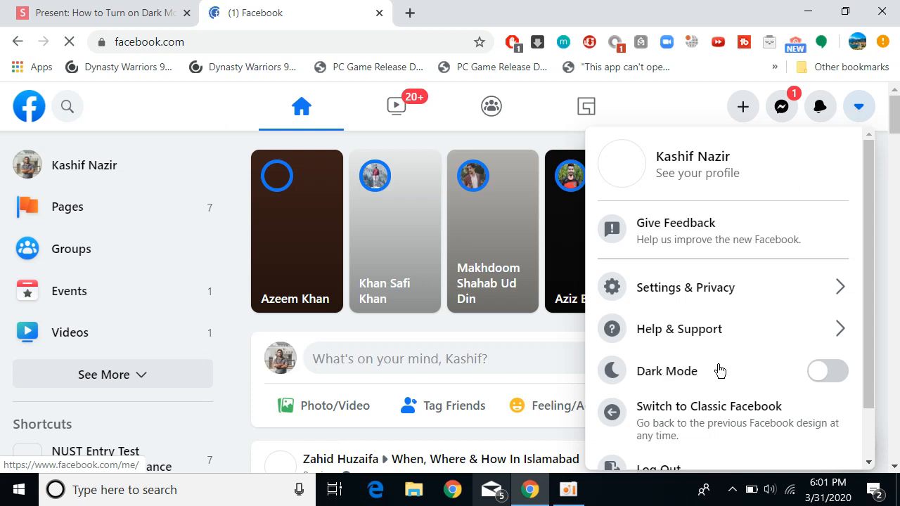
pyautogui.scroll(-3)
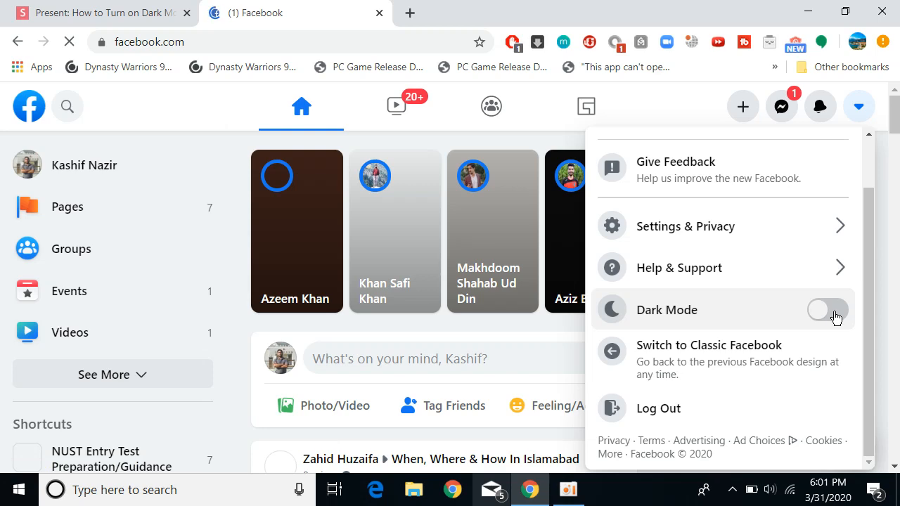
pyautogui.click(826, 309)
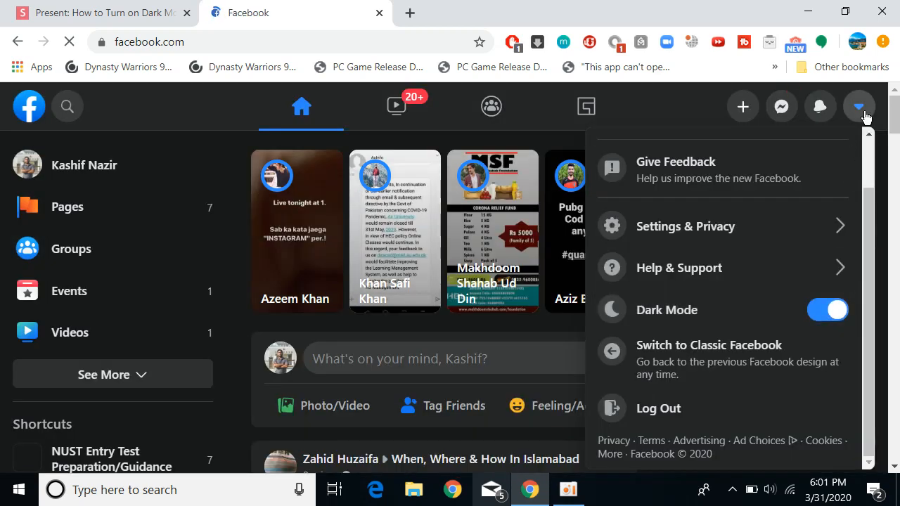
# Switch the Dark Mode toggle off in the account menu and close the menu
pyautogui.click(859, 107)
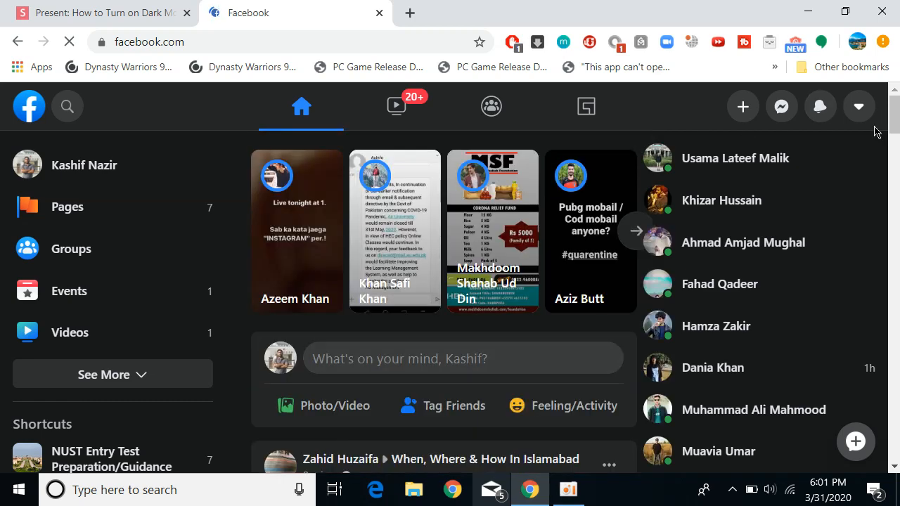
pyautogui.click(858, 107)
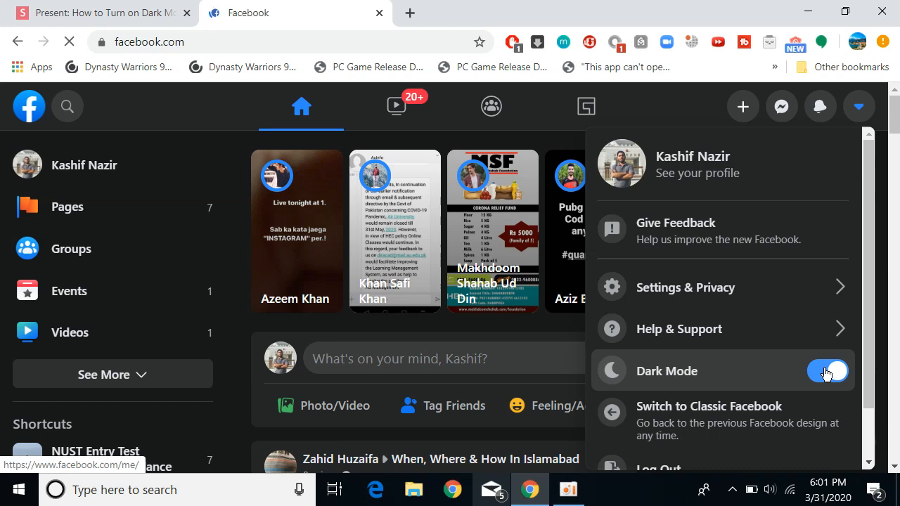
pyautogui.click(828, 370)
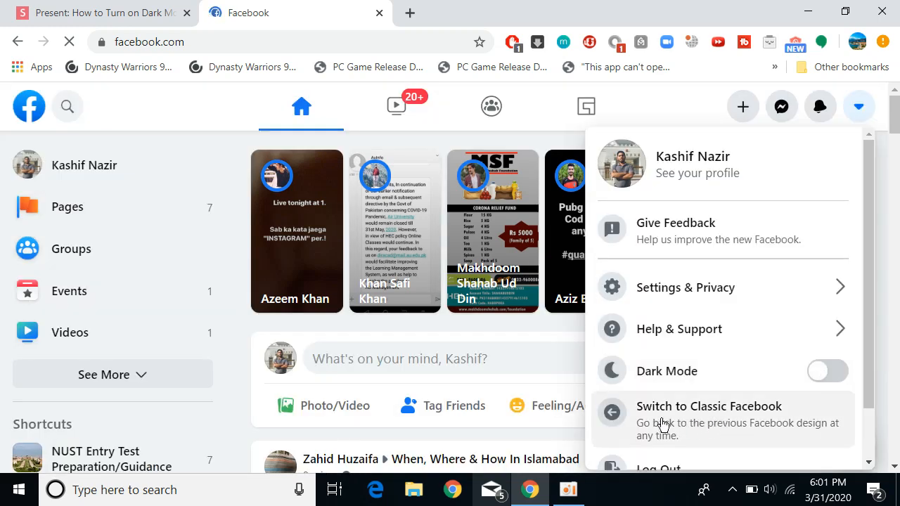
pyautogui.click(858, 106)
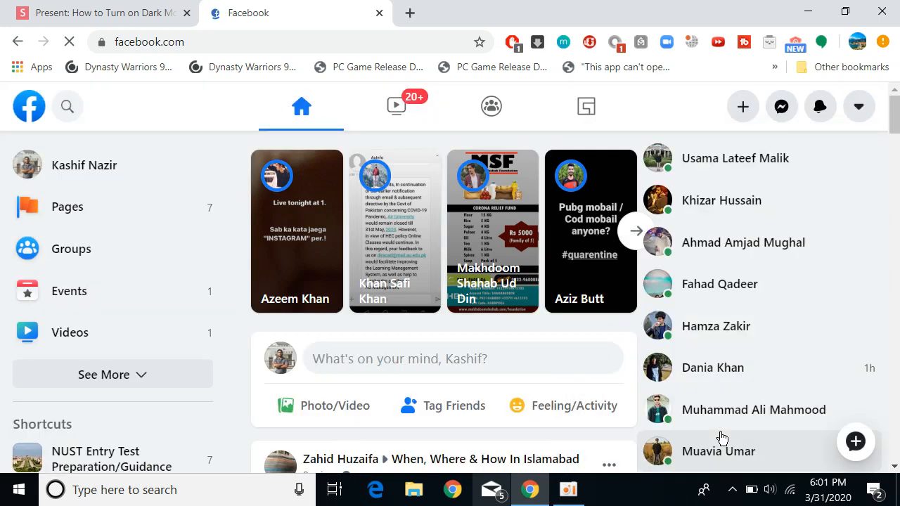